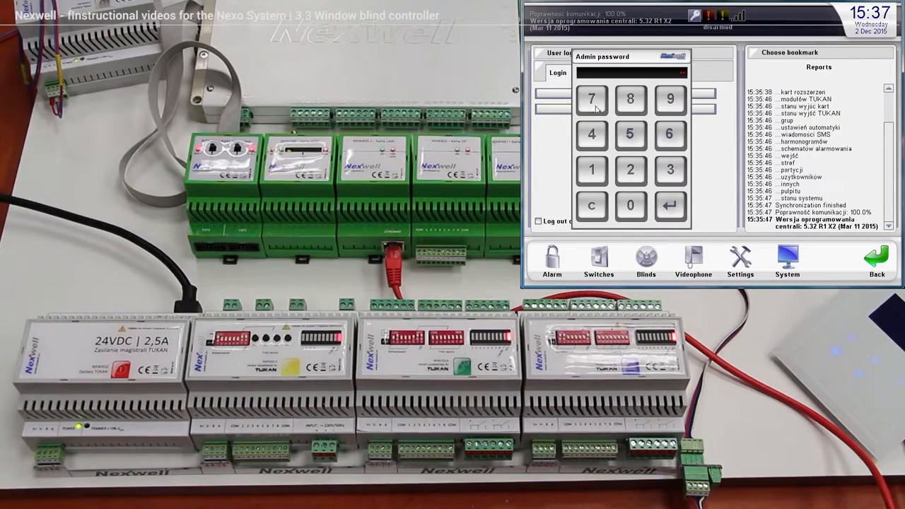
Log in with the administrator password and add the Blinds (4x) expansion card
click(669, 206)
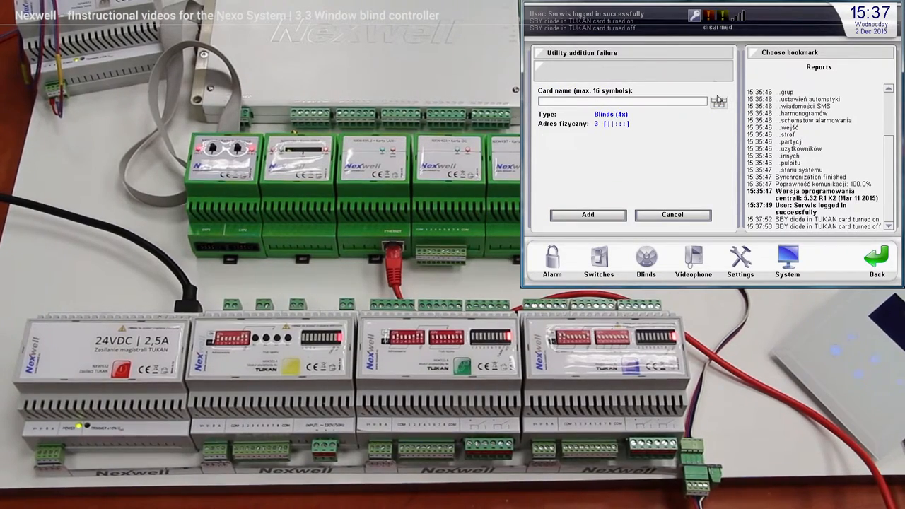
click(622, 102)
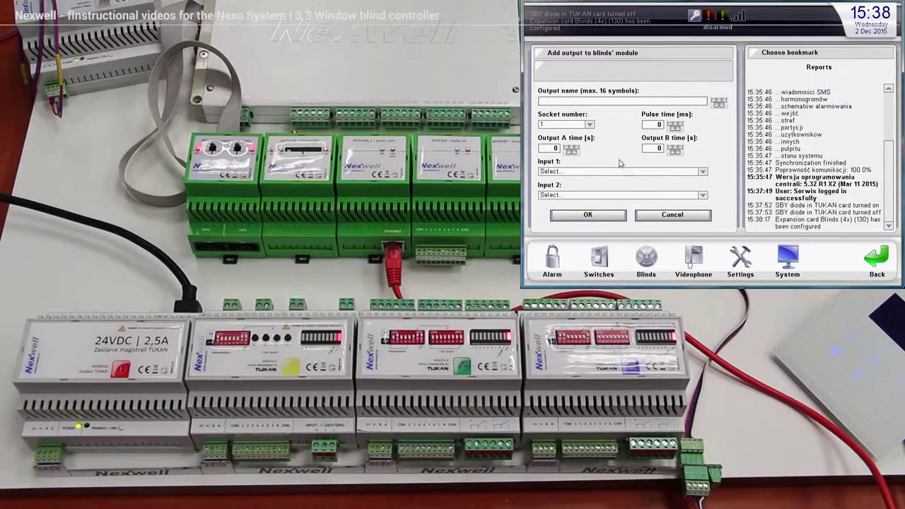
Name the output 'Blind 1' with output A time 30 s and output B time 35 s
click(588, 124)
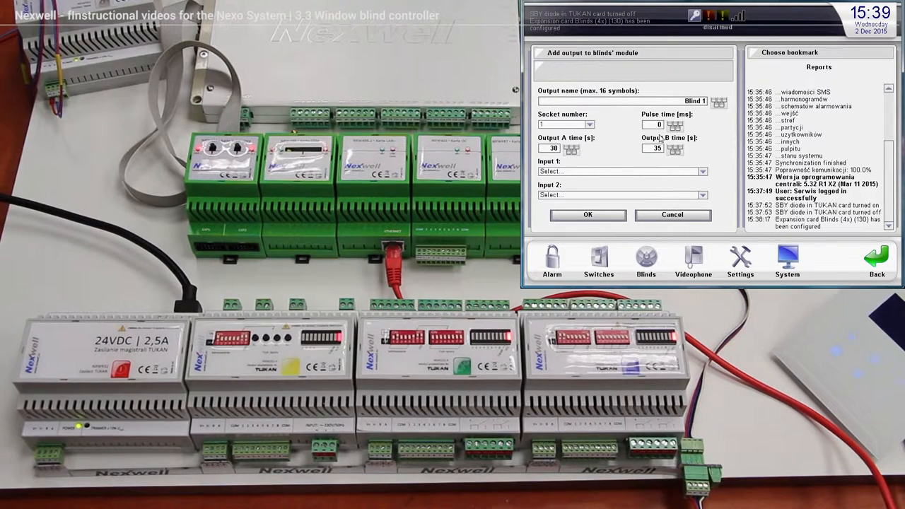
mouse_move(620, 150)
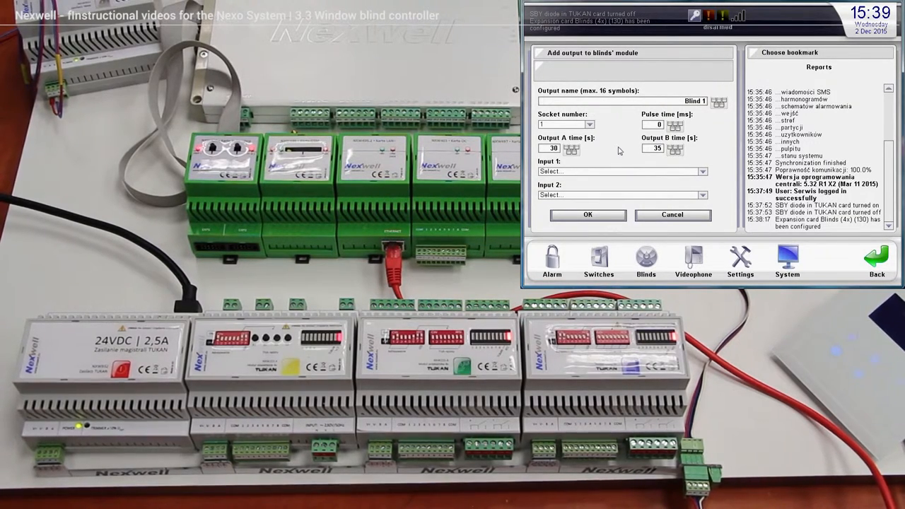
Set the pulse time to 10 ms after dismissing the out-of-range warning
click(673, 122)
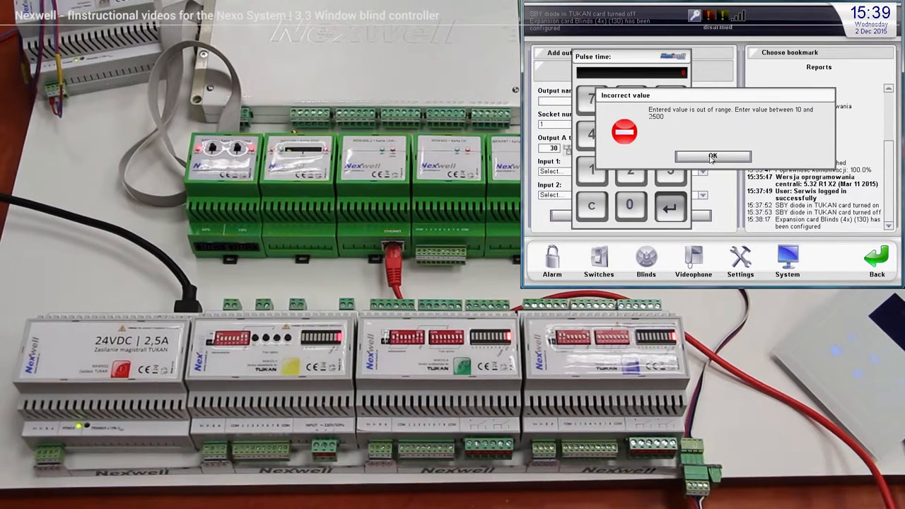
click(712, 156)
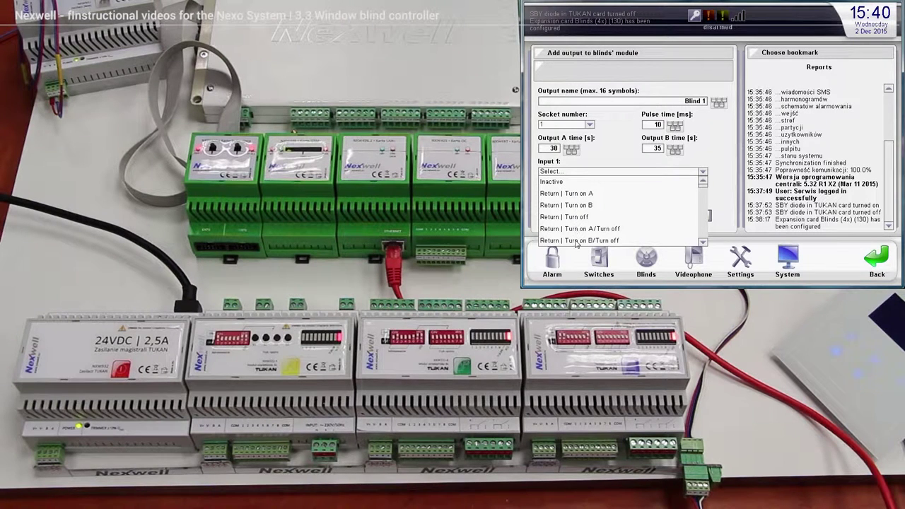
Assign the control inputs for Blind 1 and save the output with OK
click(565, 192)
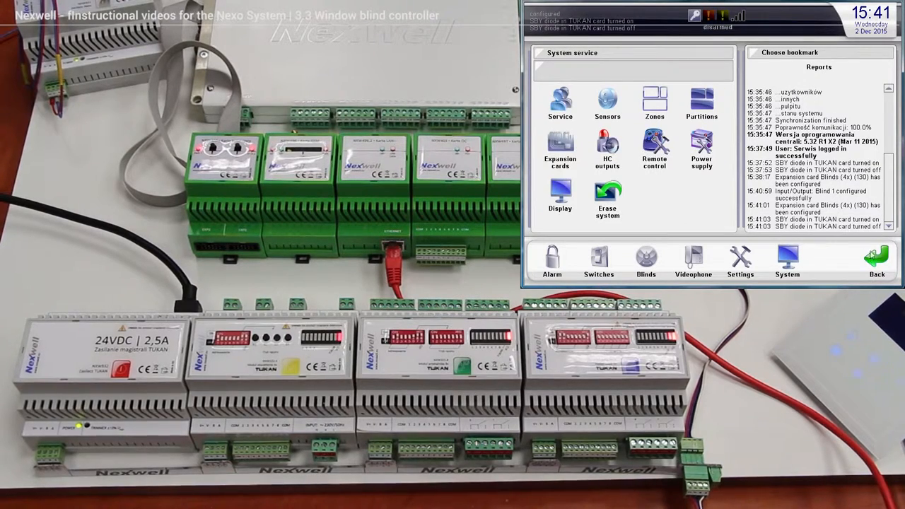
Show Blind 1 in the All blinds/gates list of the Blinds section
click(645, 260)
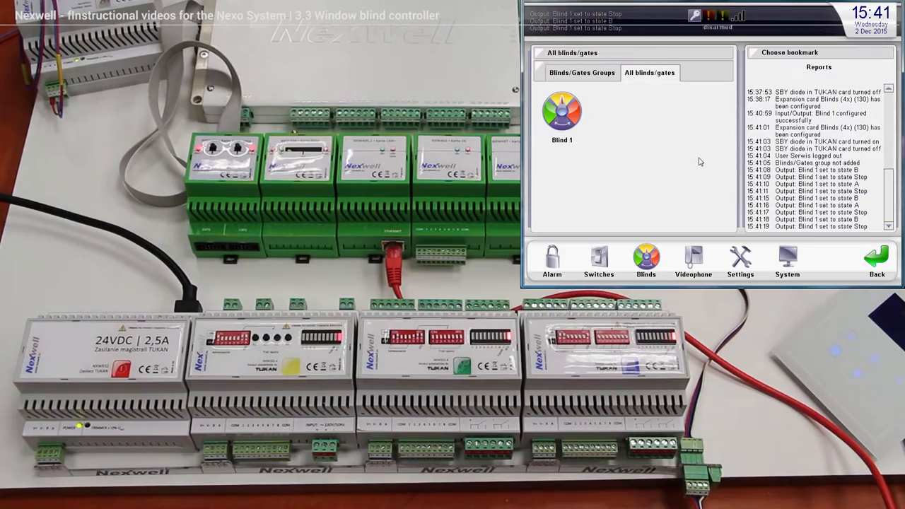
mouse_move(684, 159)
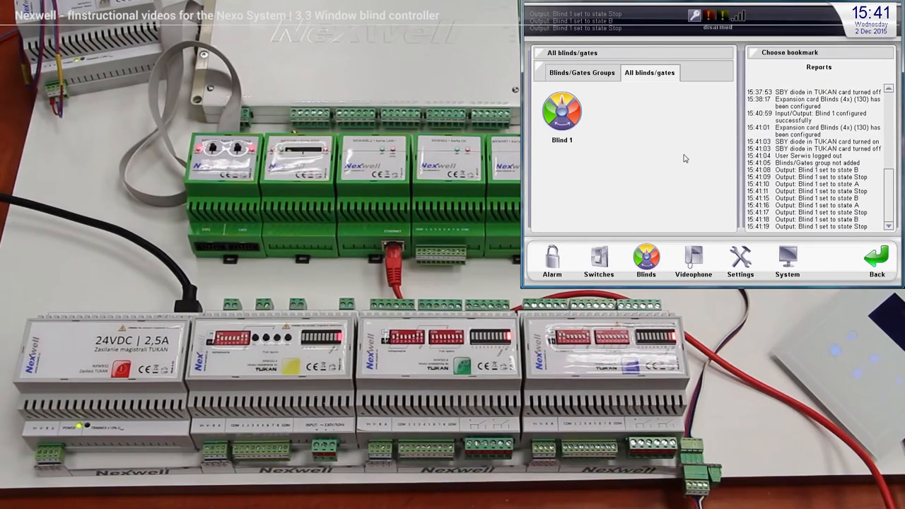